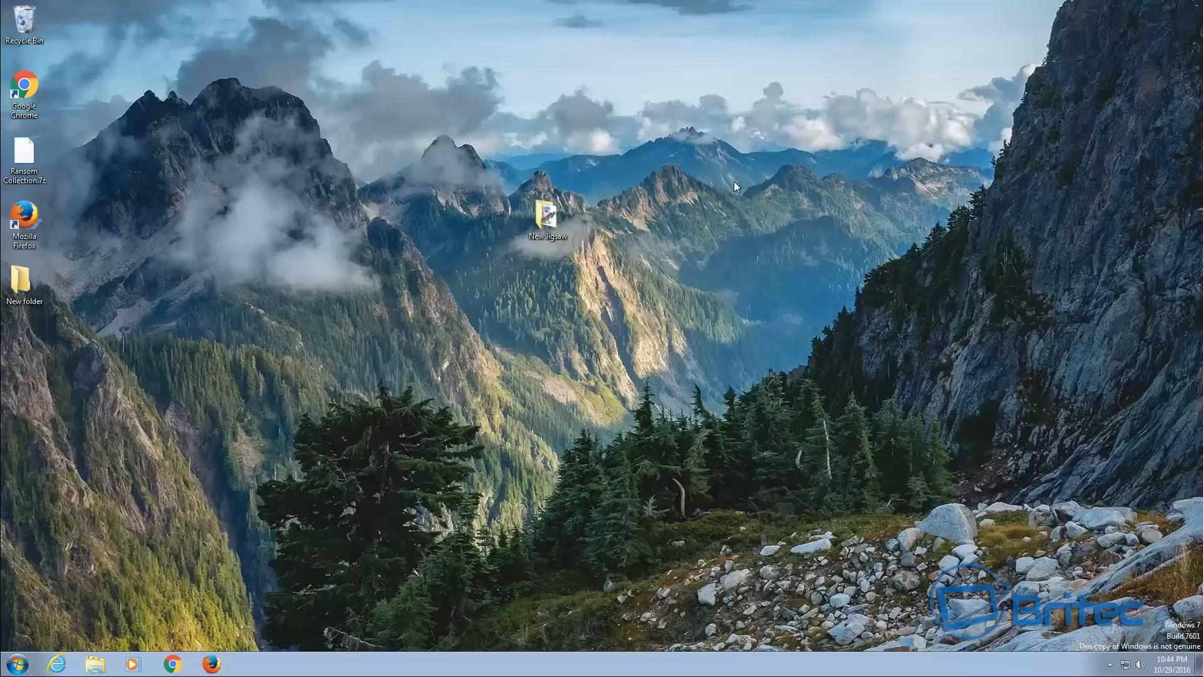
Launch Epic Ransomware from the New Jigsaw desktop folder and dismiss the .NET Framework error
left_click(548, 213)
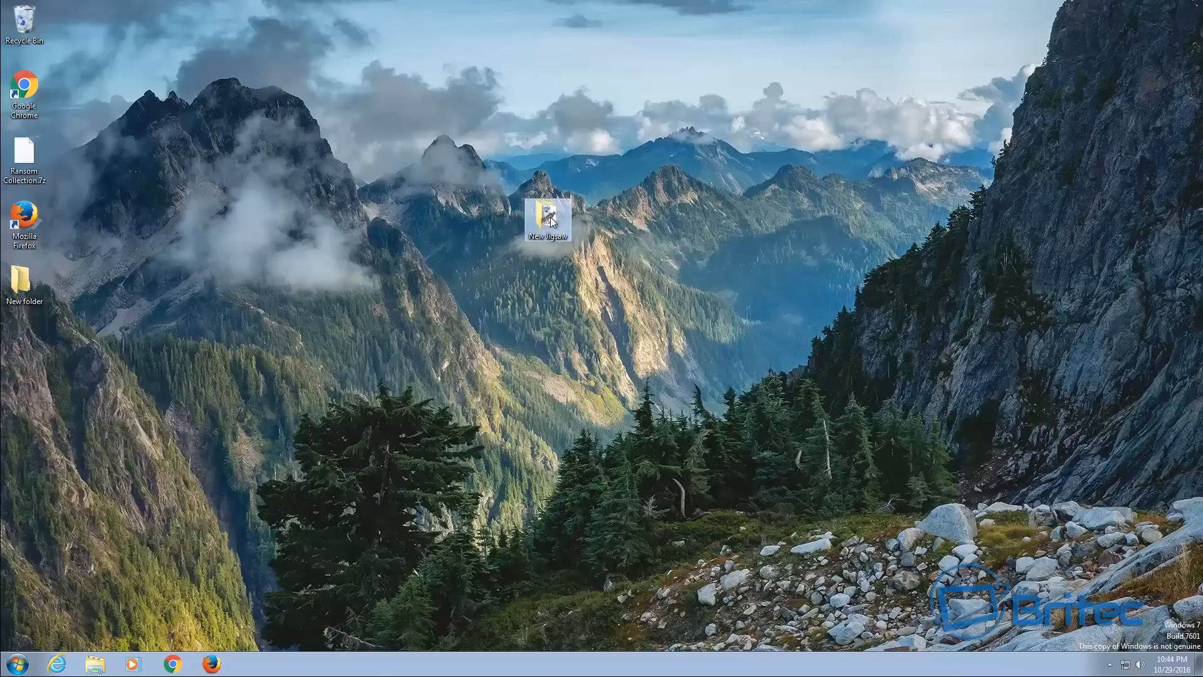
double_click(548, 214)
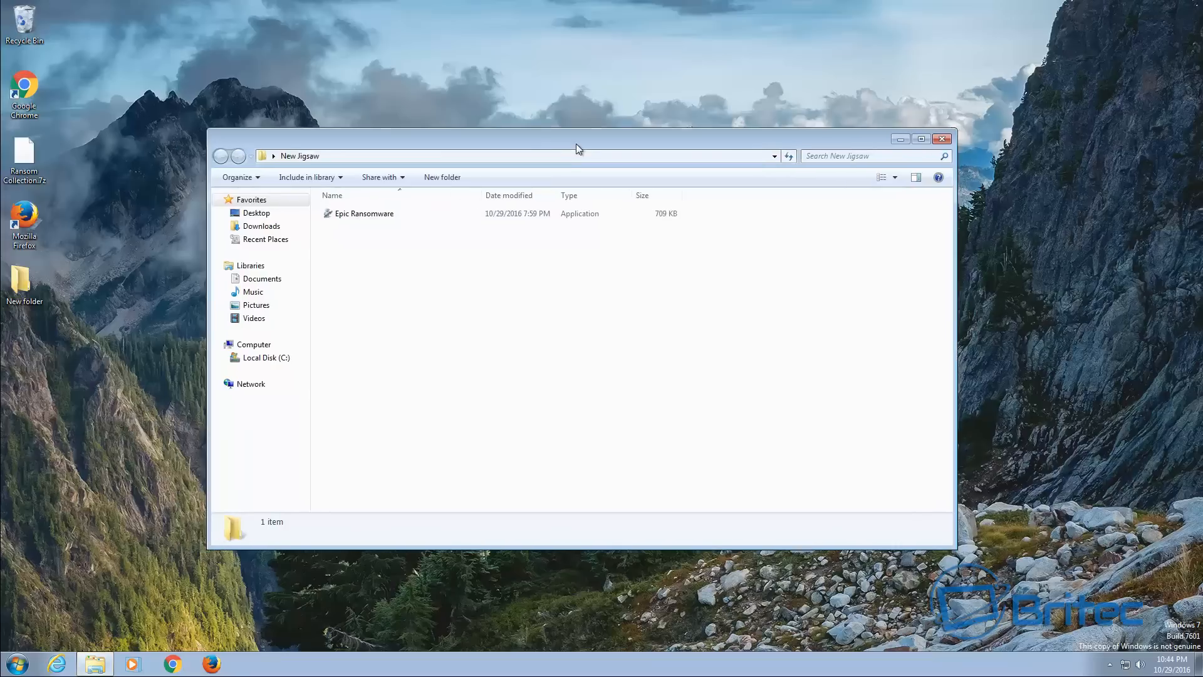
left_click(365, 214)
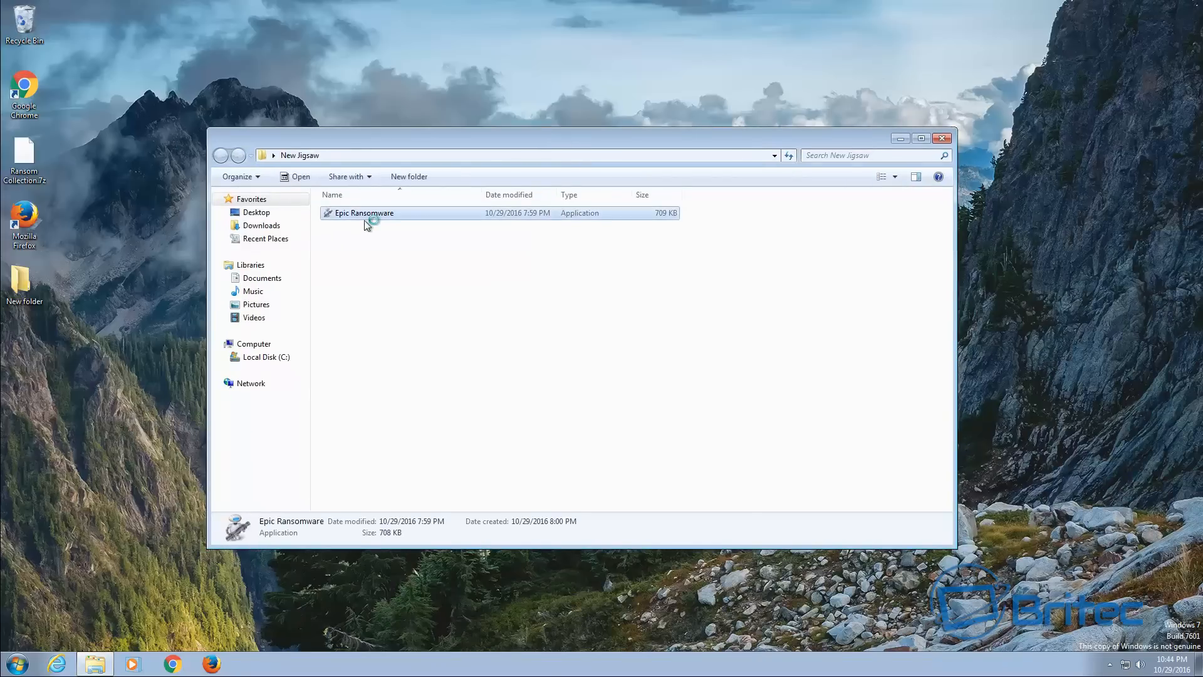
double_click(364, 213)
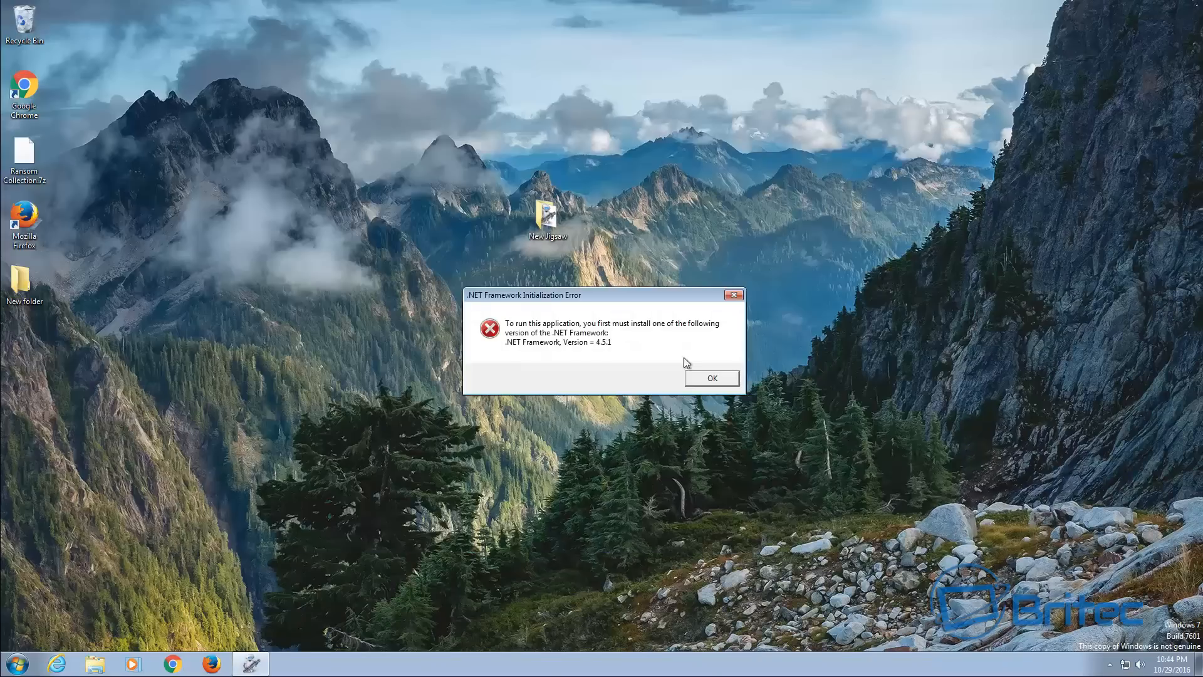
mouse_move(586, 307)
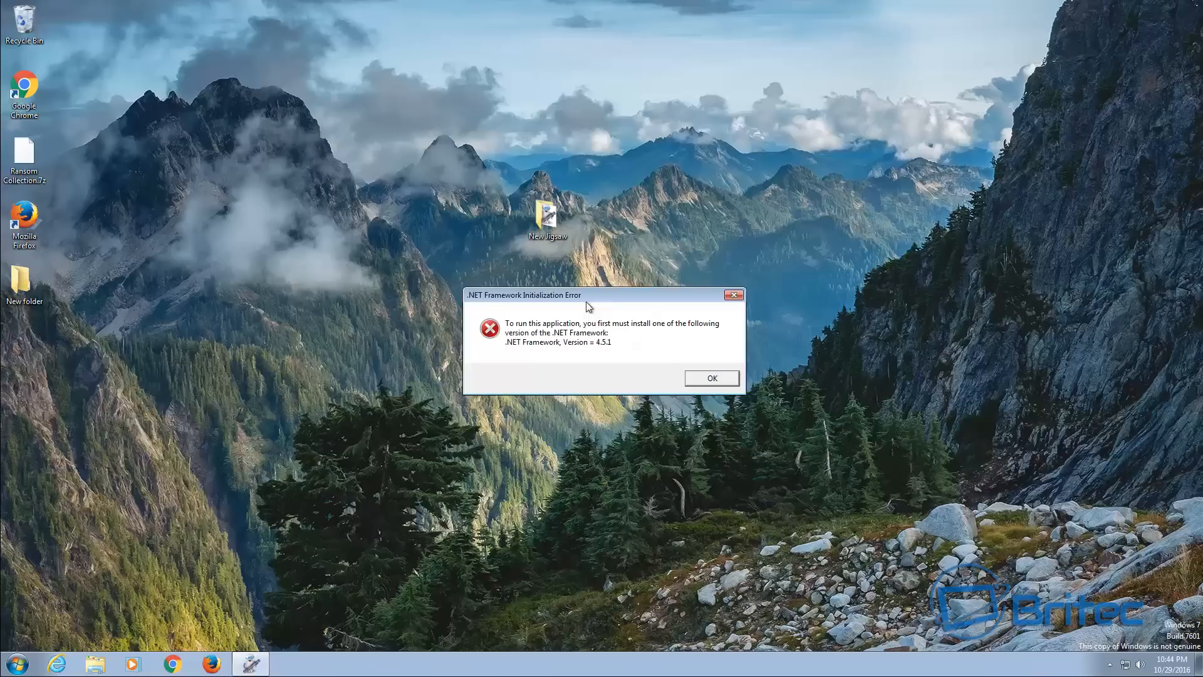
left_click(711, 377)
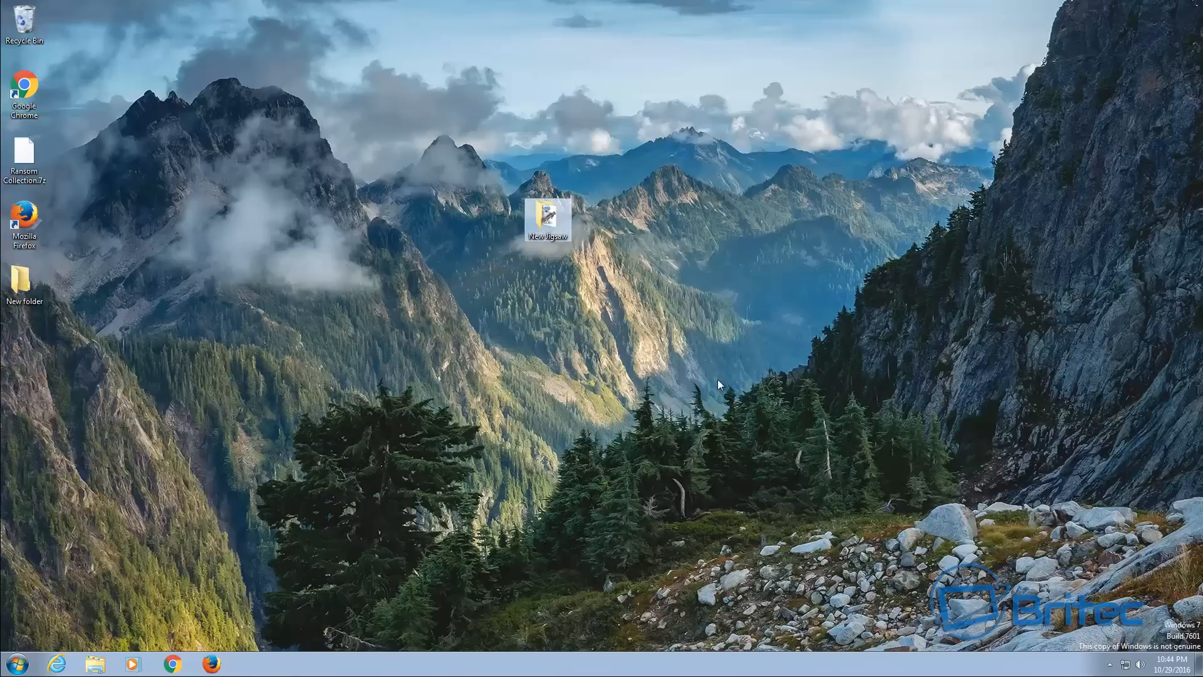
Check running processes in Task Manager while the ransom window types its crypt.locker message
right_click(503, 669)
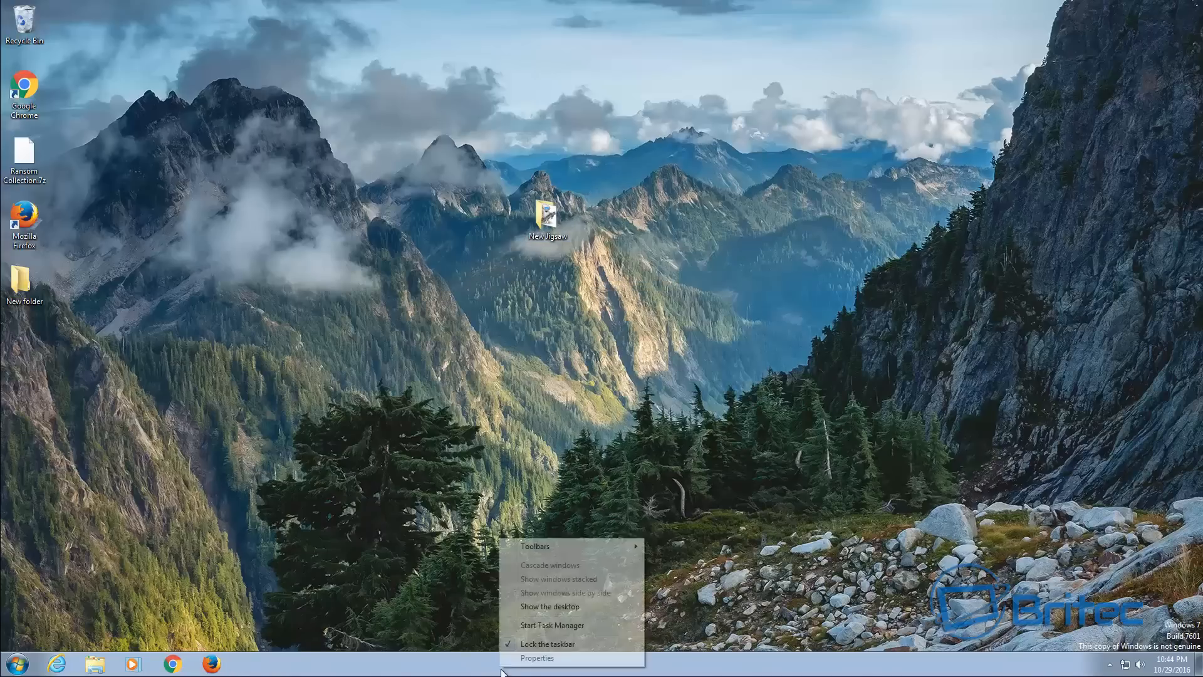
left_click(551, 624)
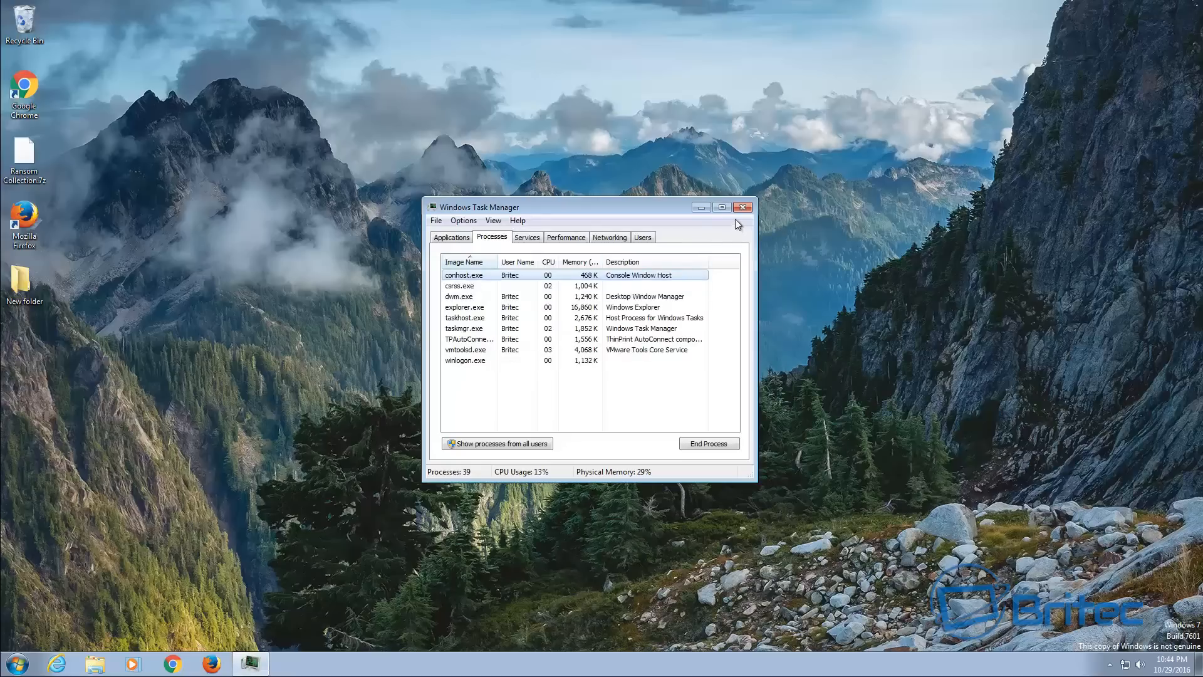
left_click(741, 207)
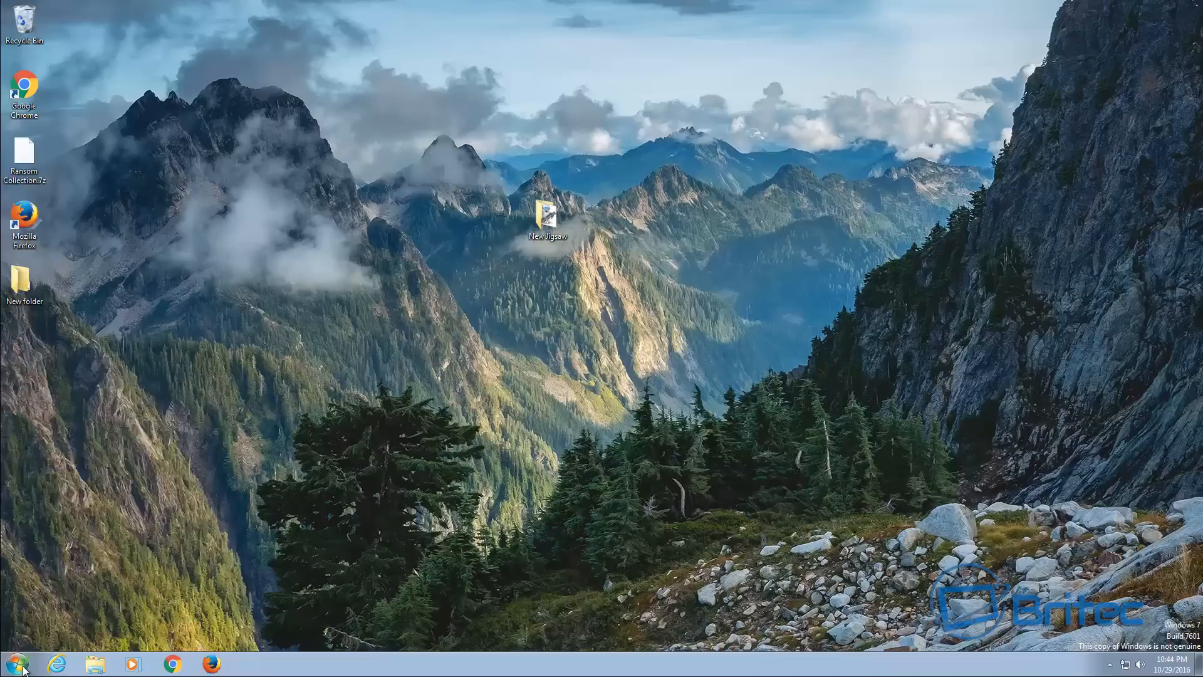
left_click(10, 663)
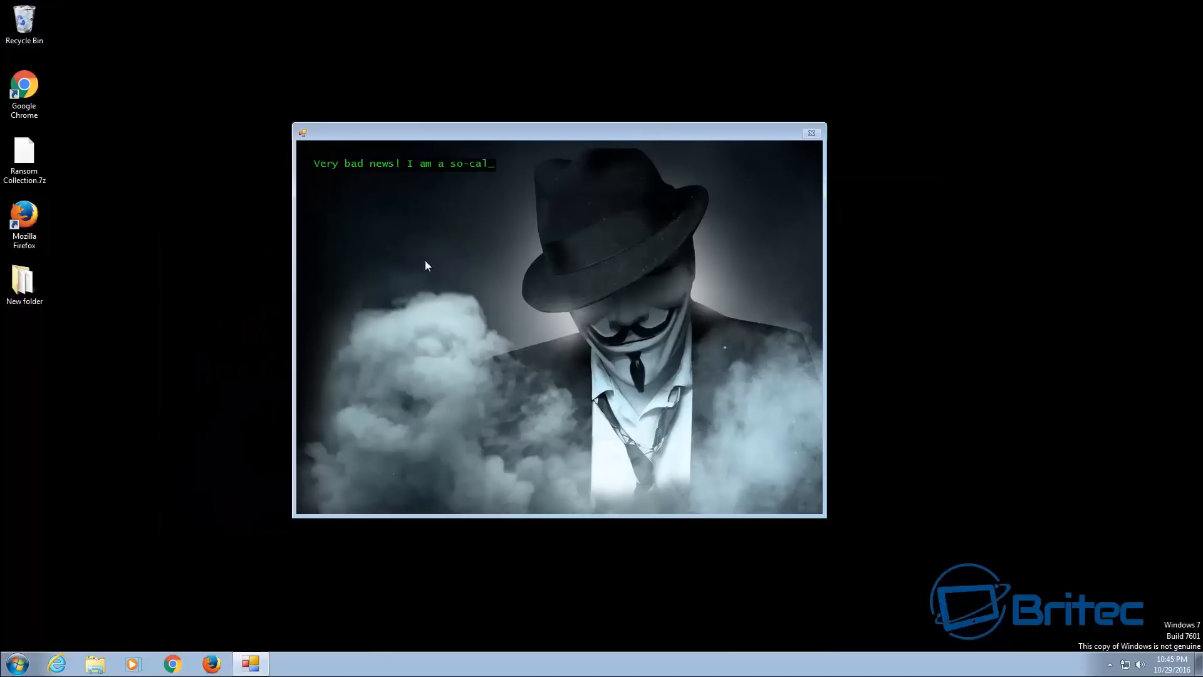
type("led crypt.locker with following advanced functions:")
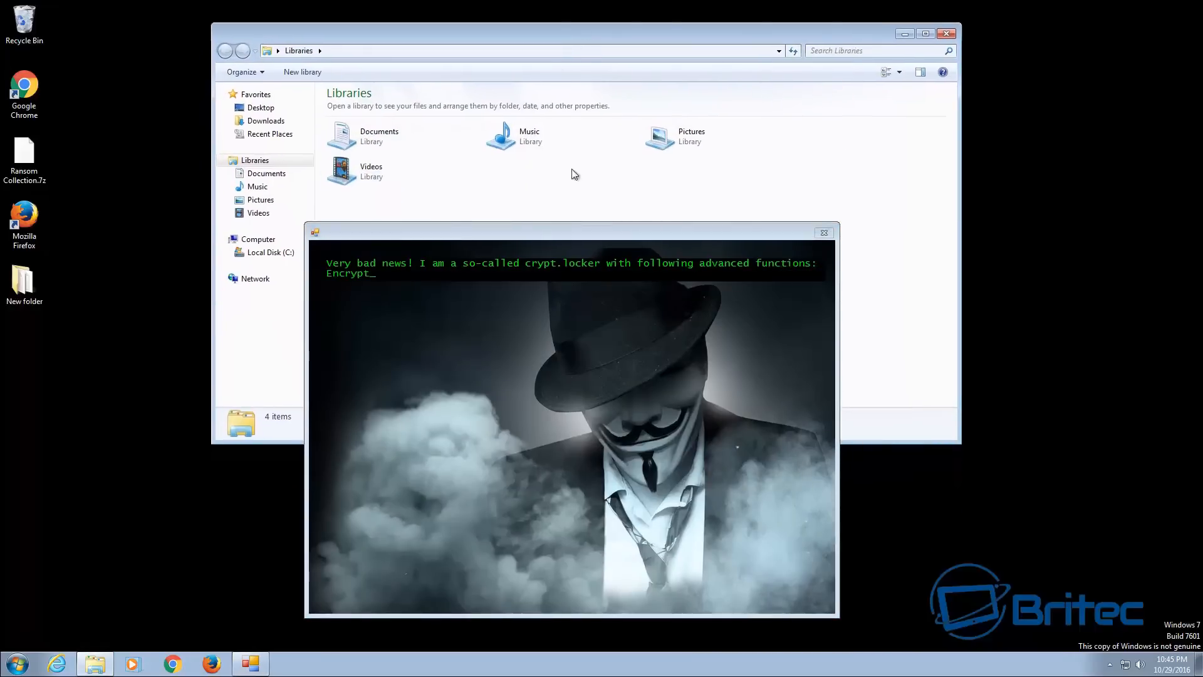
Rename Tulips.jpg.epic in Sample Pictures back to Tulips.jpg, confirming the extension-change warning
double_click(689, 136)
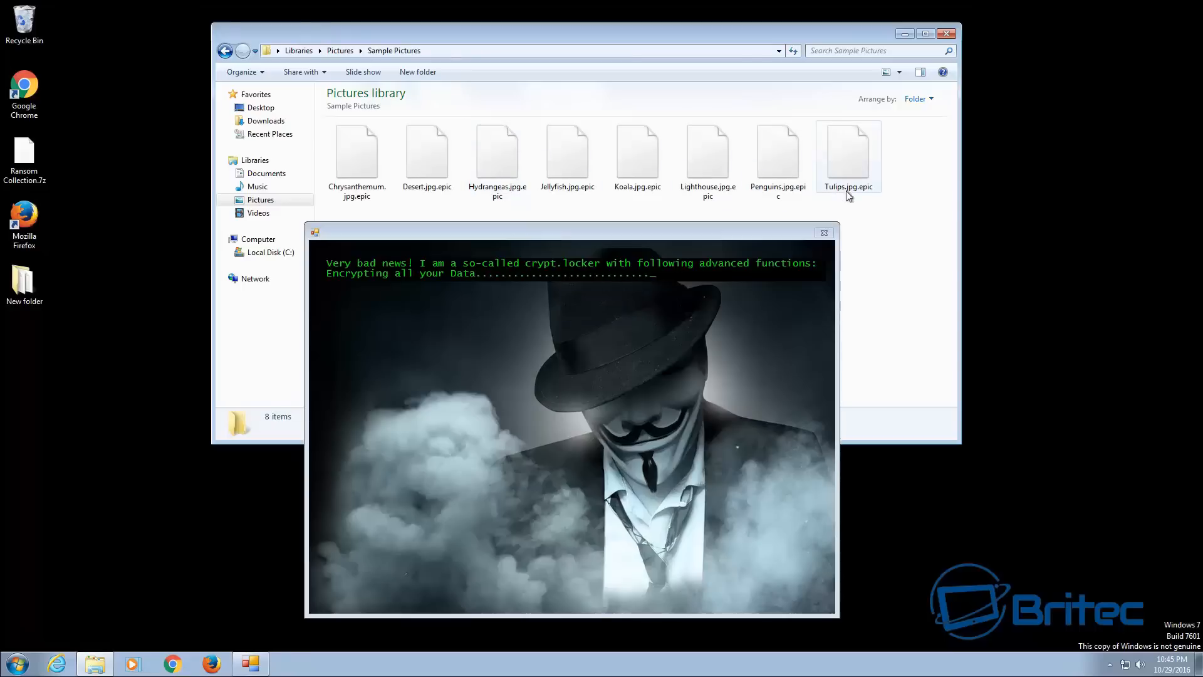
left_click(848, 153)
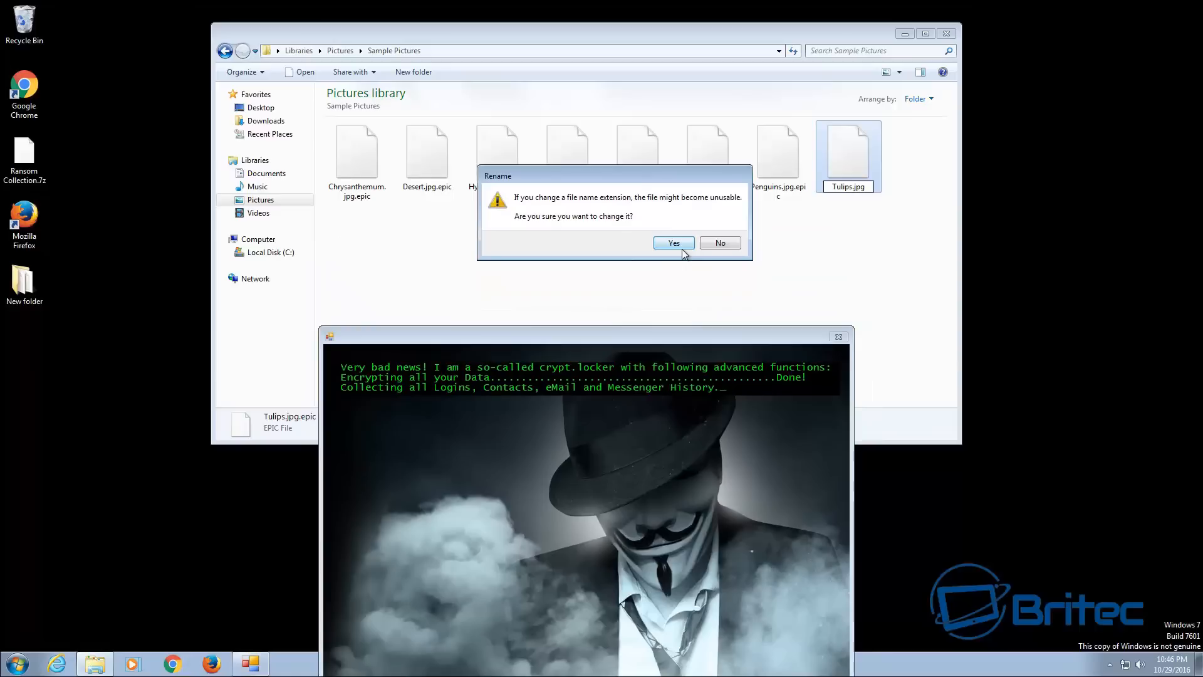
left_click(673, 242)
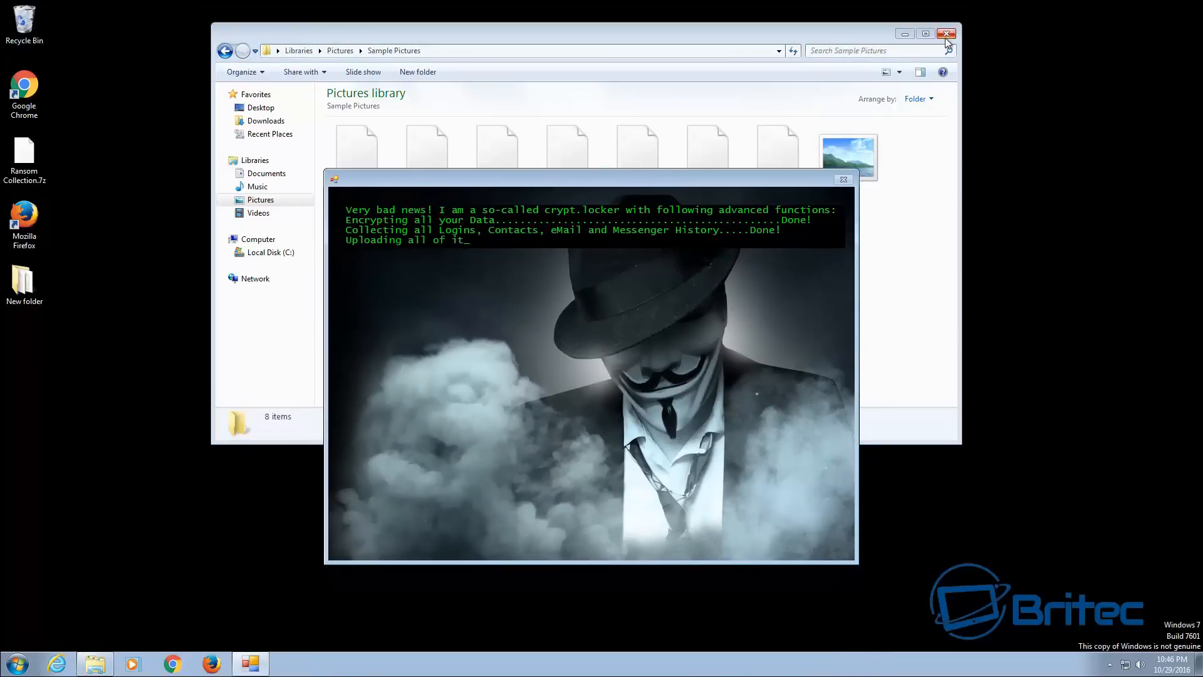
Close the Pictures window so the ransom note finishes typing its $5000 Bitcoin demand
left_click(948, 33)
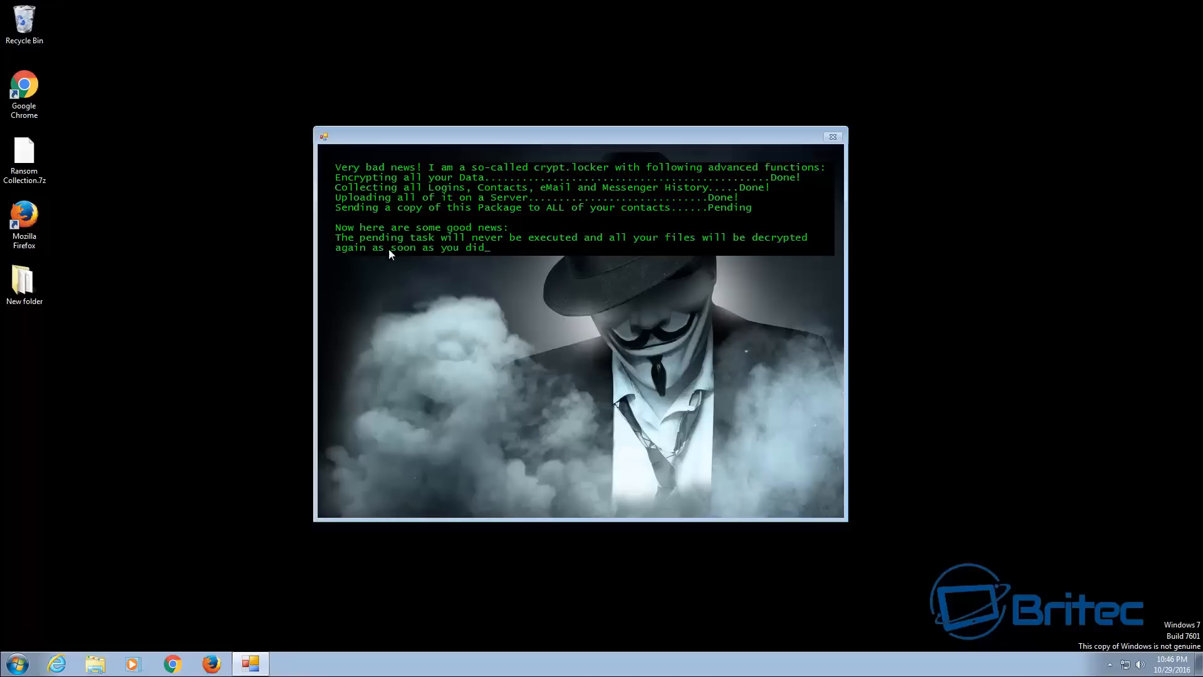
type("a BITCOIN PAYMENT within the next 72h.")
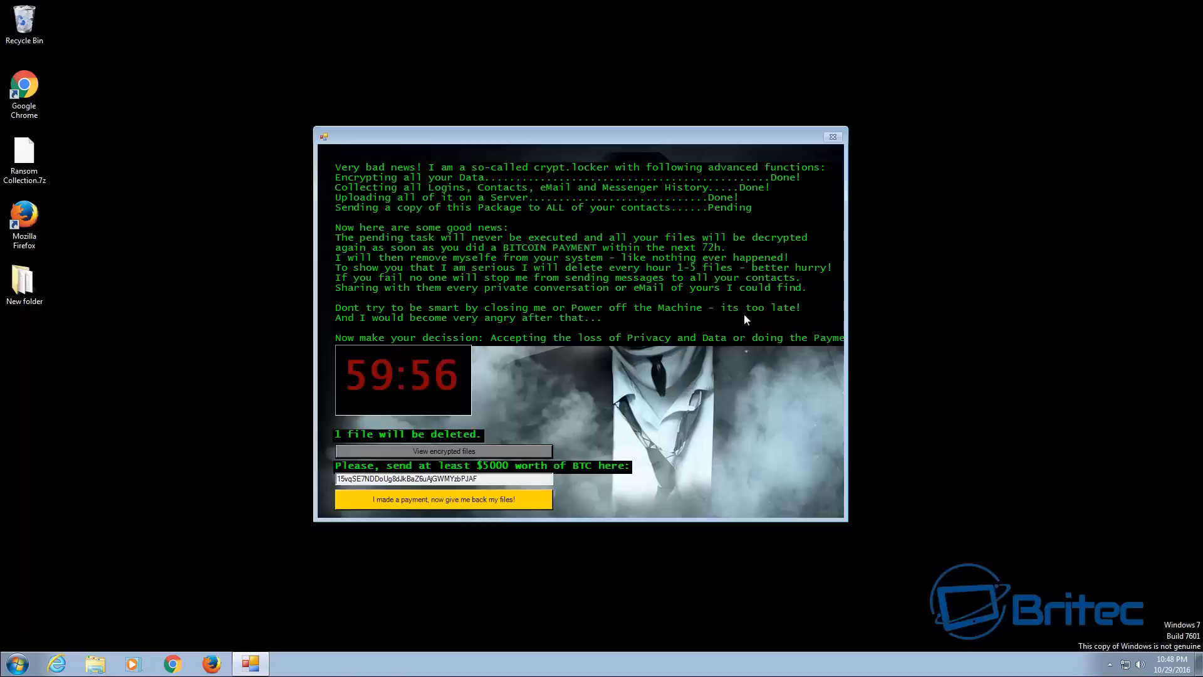
mouse_move(462, 354)
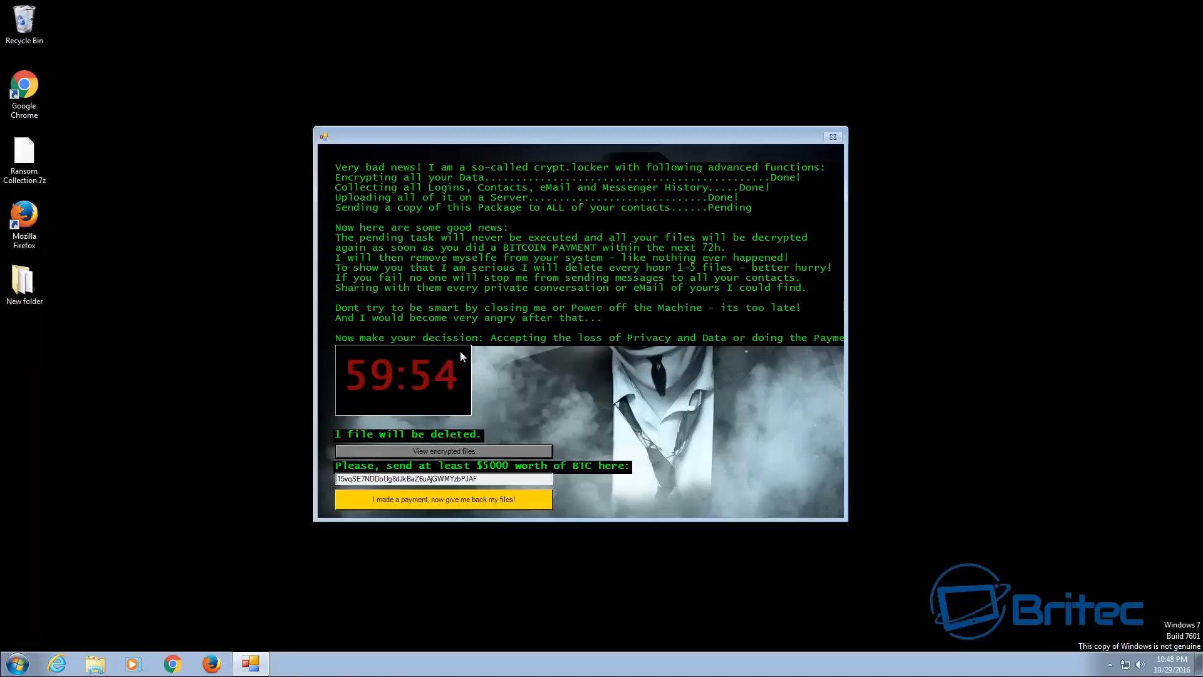
mouse_move(424, 397)
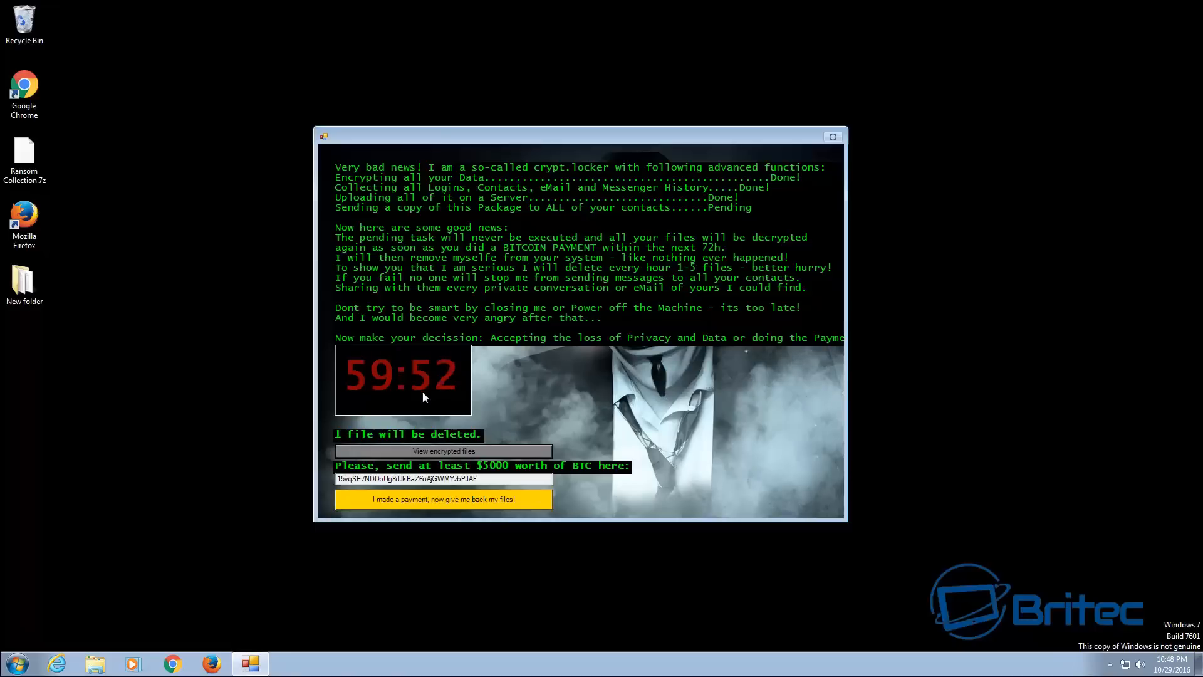
mouse_move(389, 430)
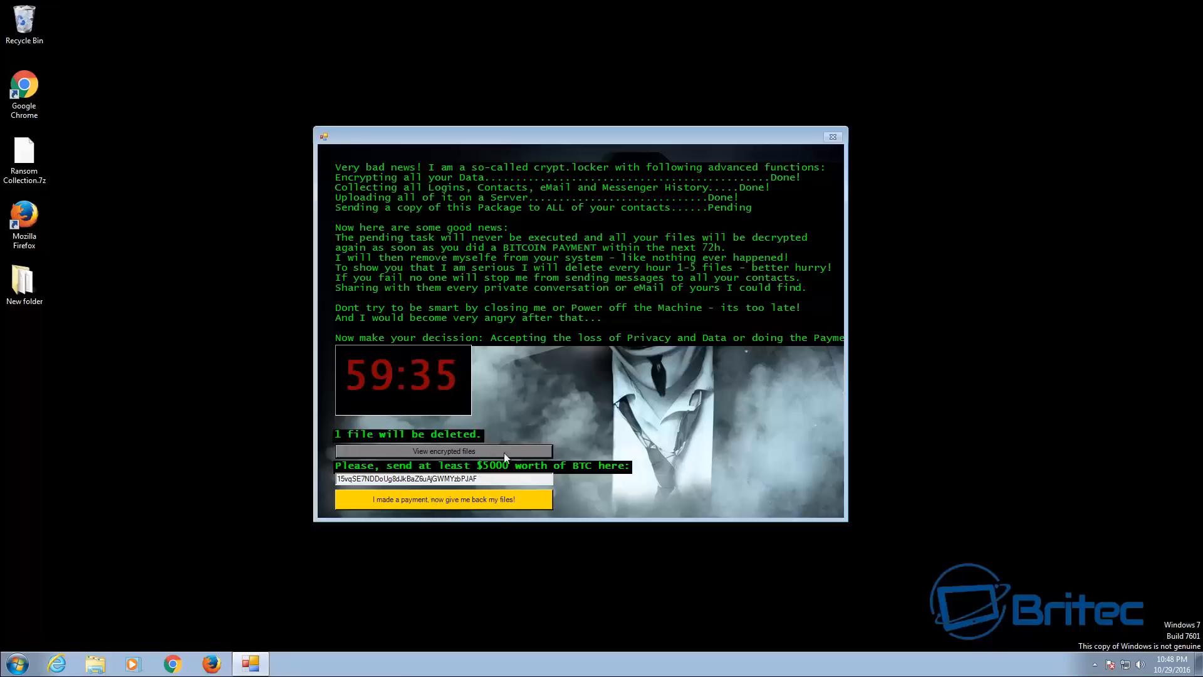
Claim 'I made a payment, now give me back my files!' and get the 'haven't made payment yet' reply
left_click(444, 499)
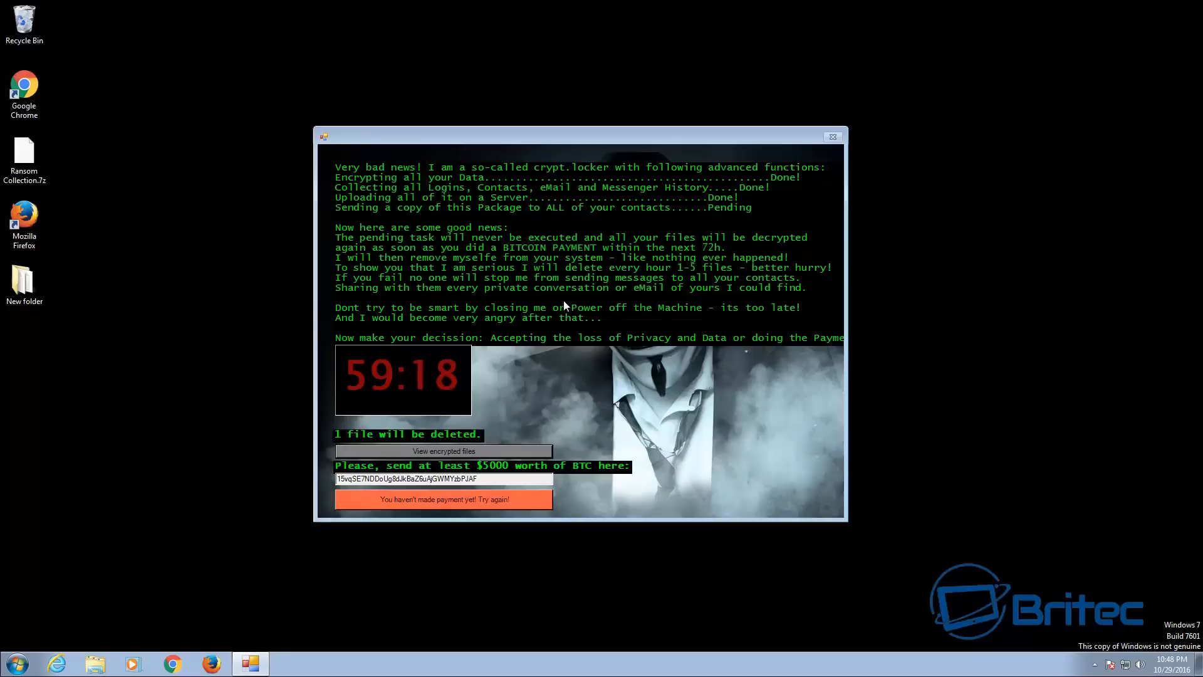
mouse_move(557, 425)
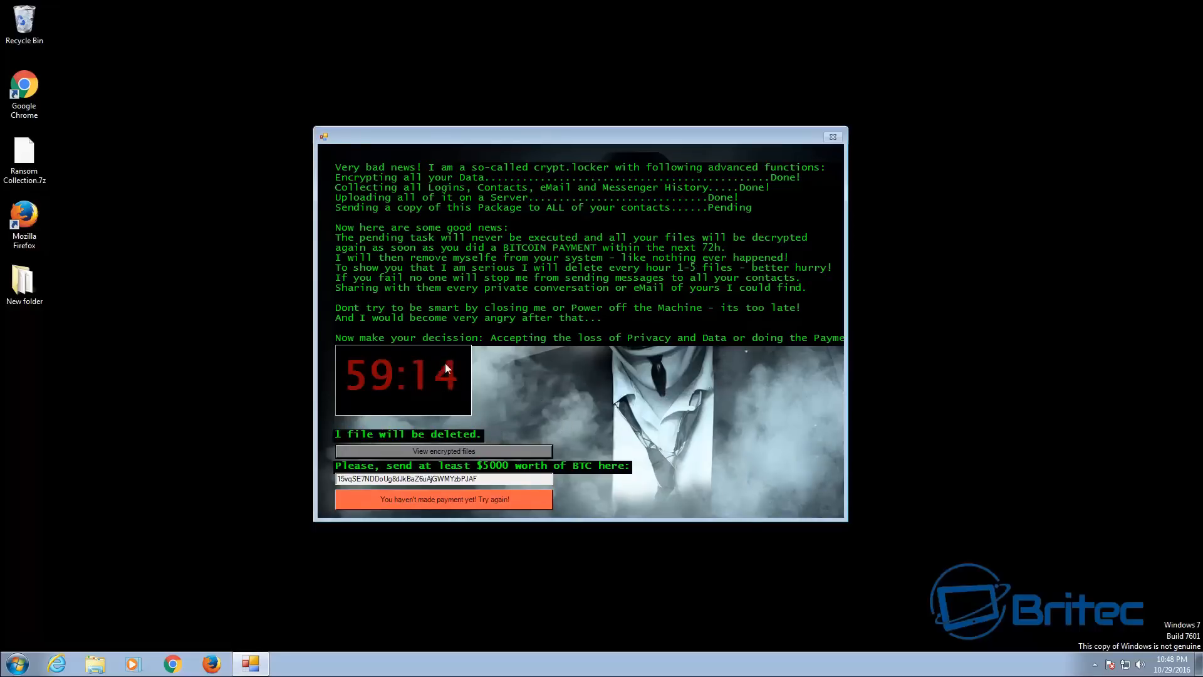
mouse_move(444, 397)
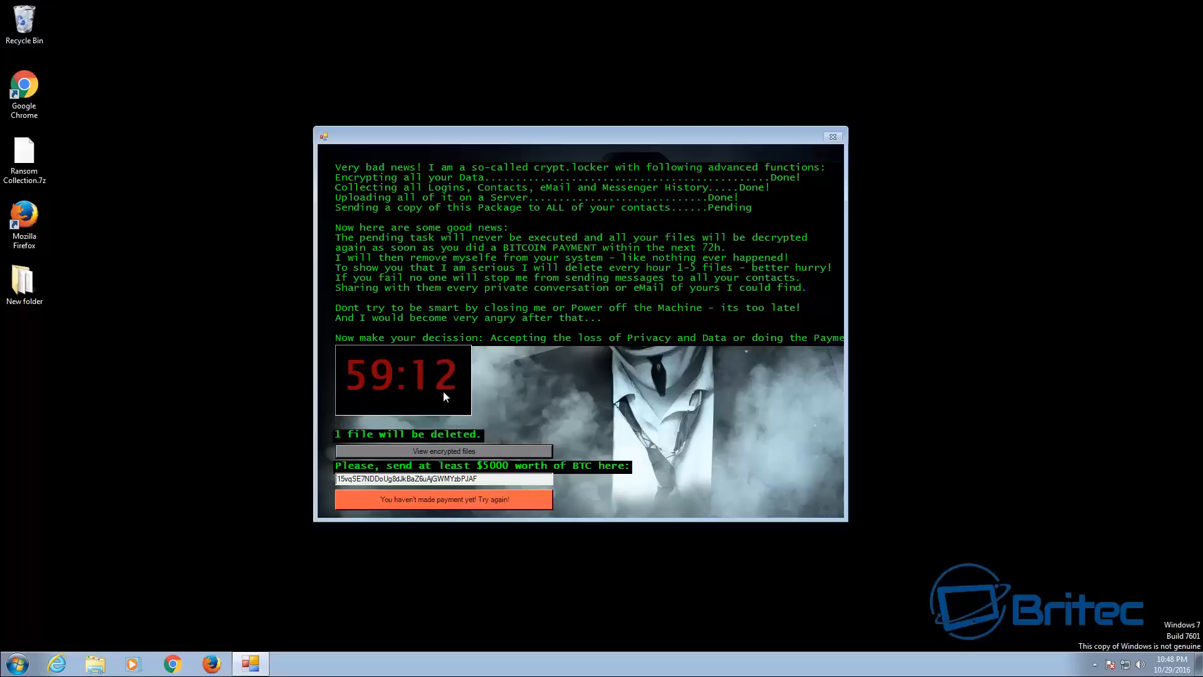
mouse_move(559, 171)
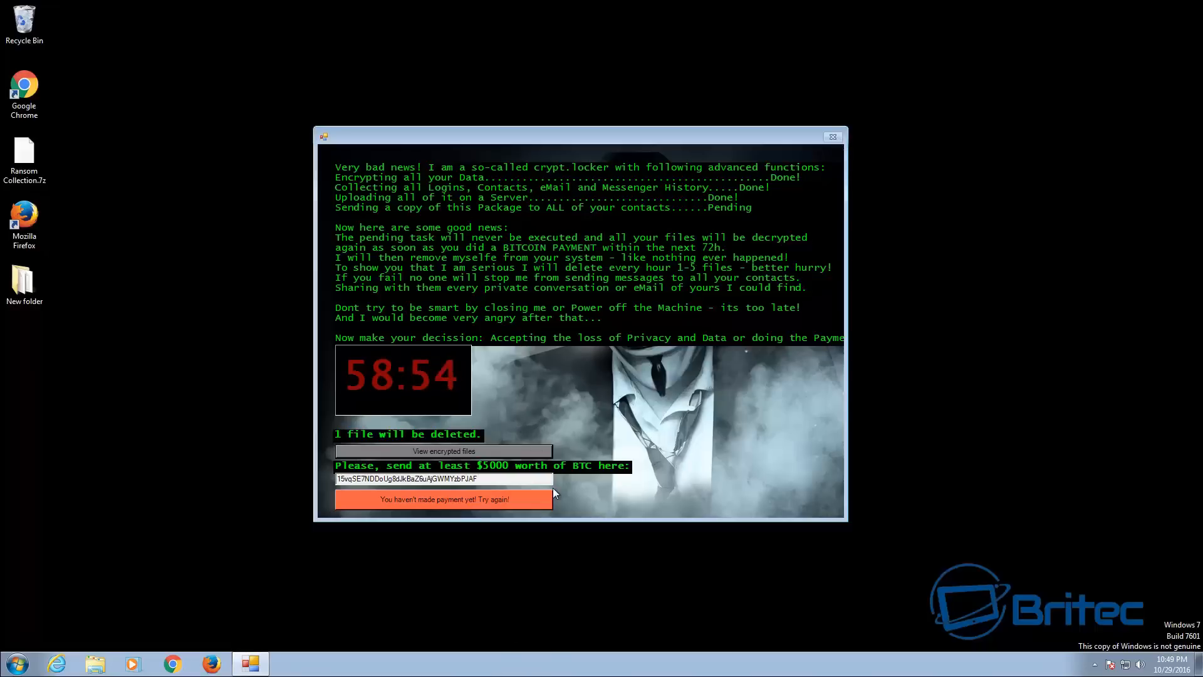
mouse_move(138, 650)
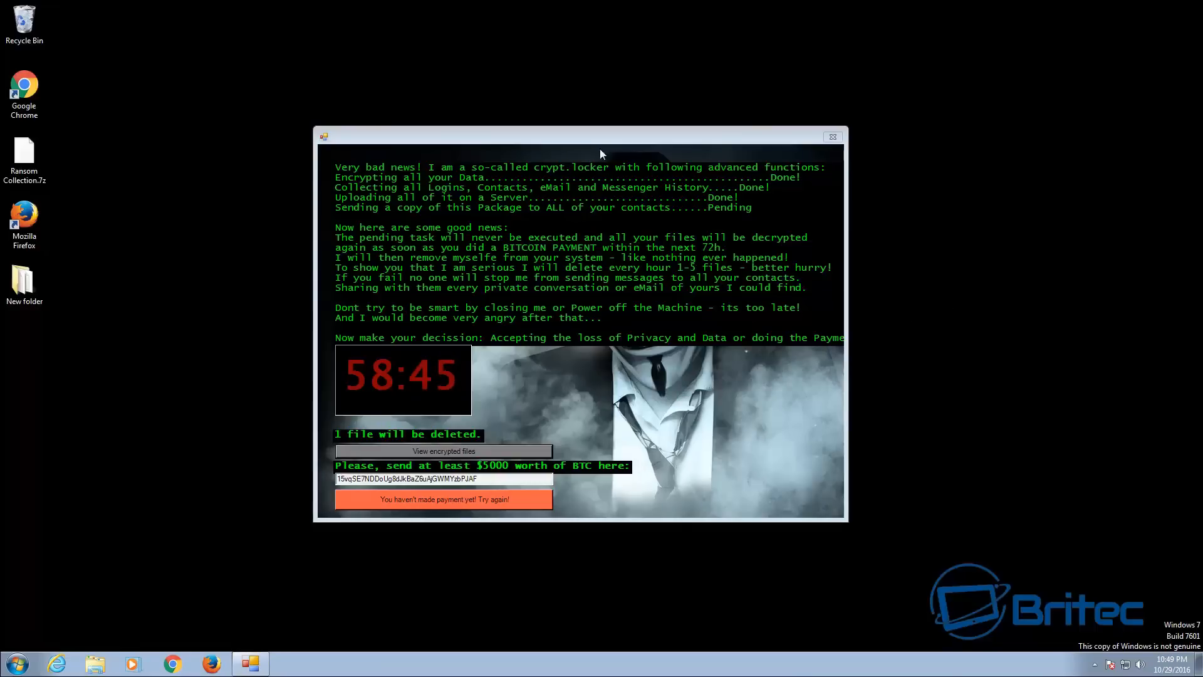
mouse_move(533, 266)
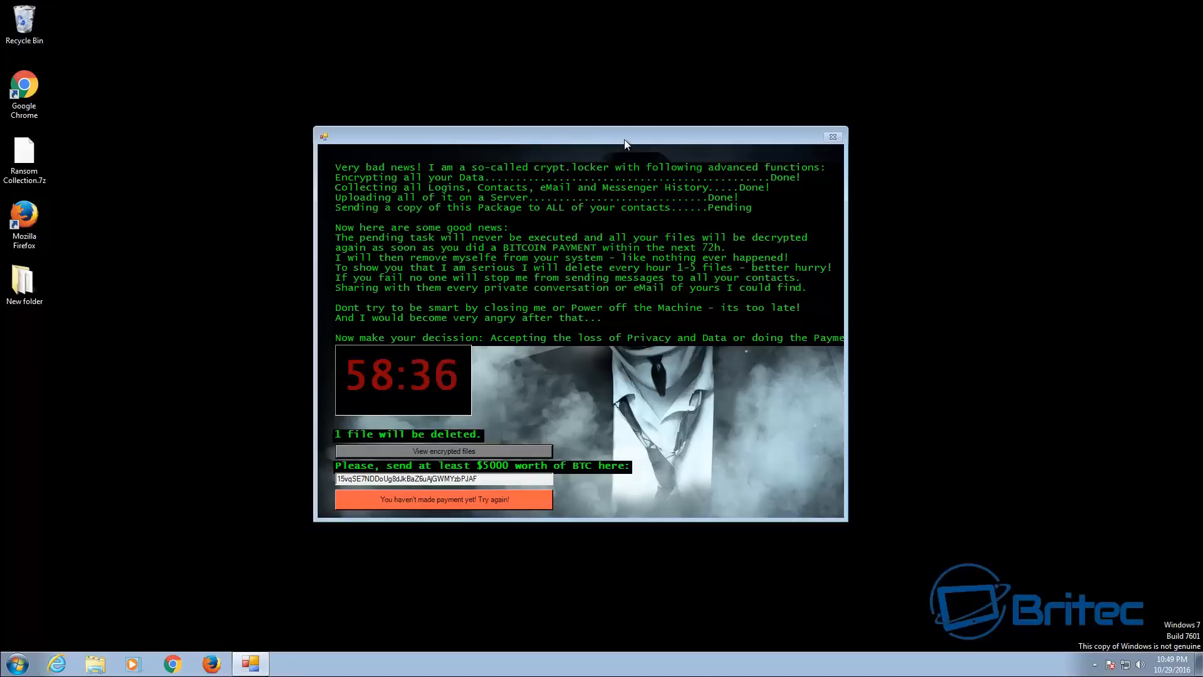
mouse_move(506, 363)
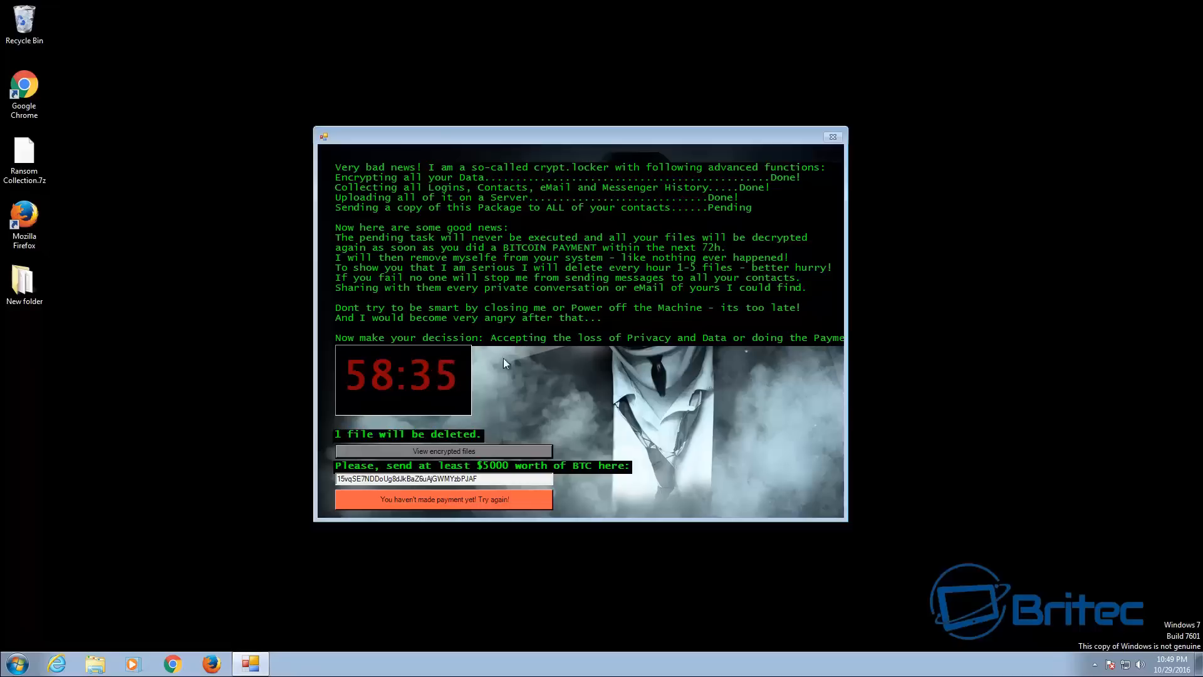
mouse_move(492, 347)
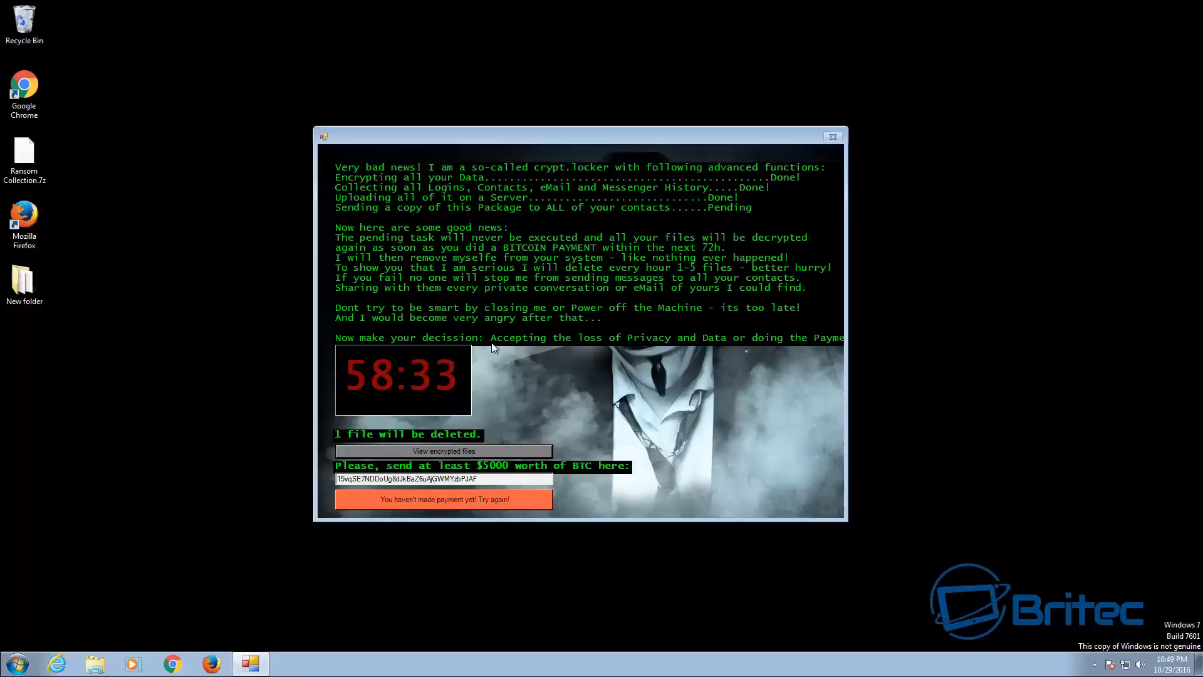
mouse_move(520, 200)
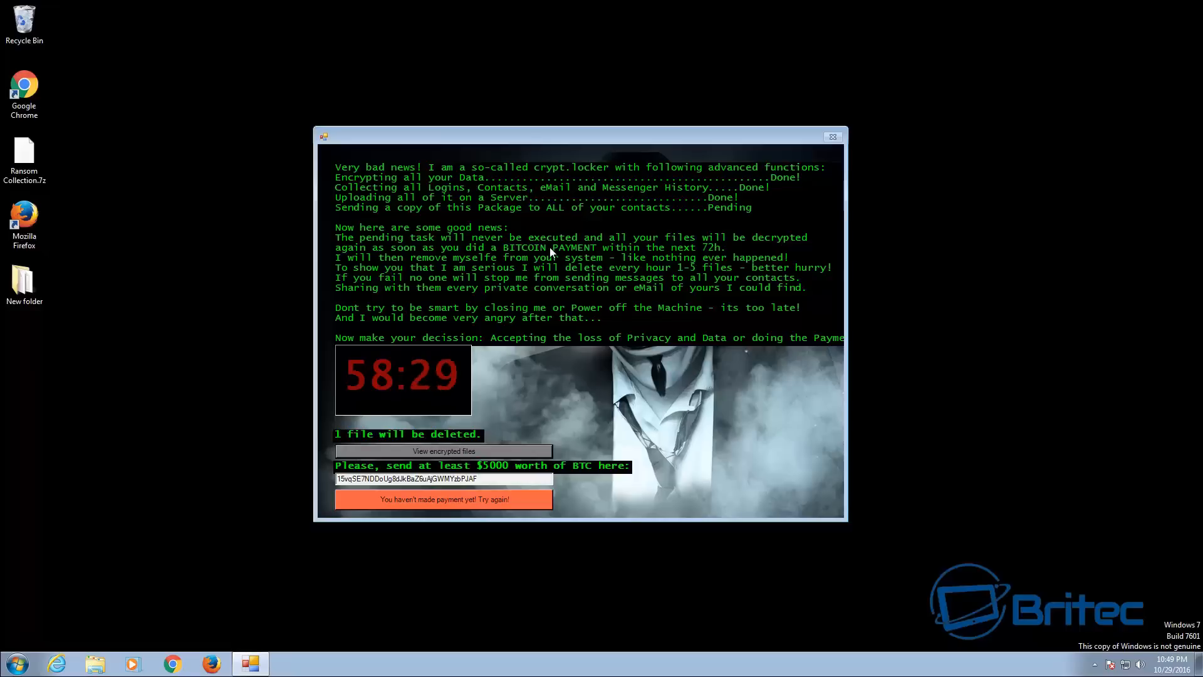
mouse_move(598, 179)
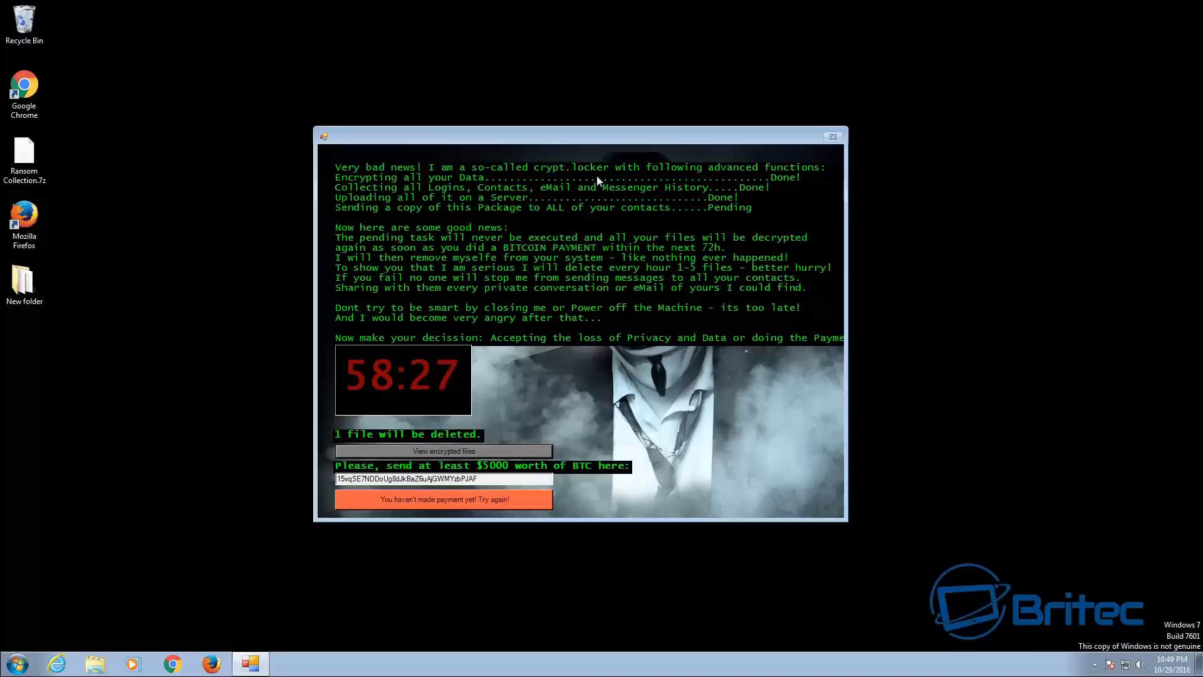